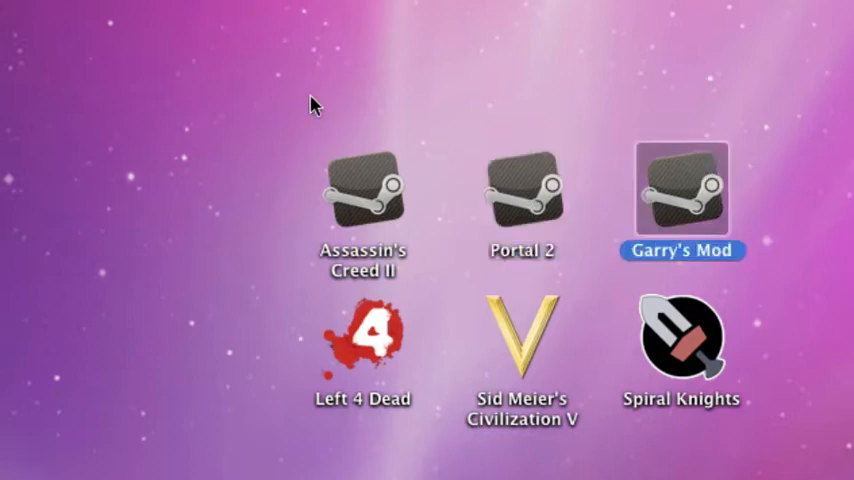
Step: Save the Assassin's Creed II artwork from Safari to the Desktop as 'assassins'
drag(316, 104, 820, 180)
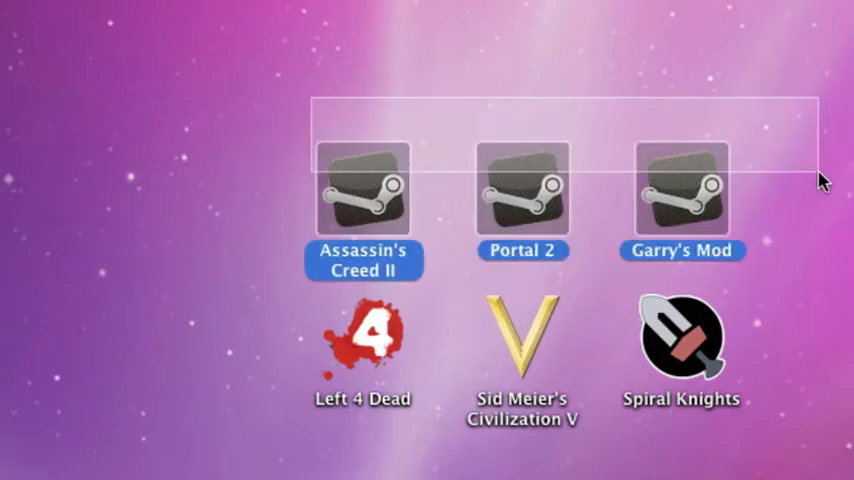
click(376, 390)
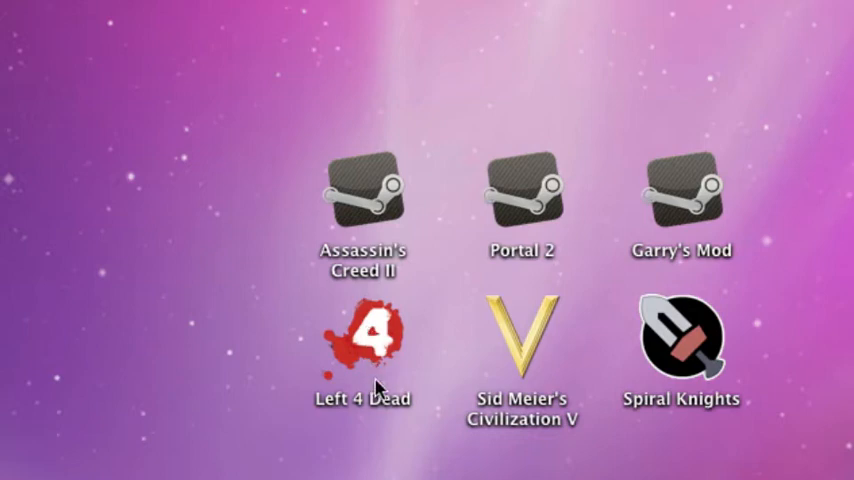
mouse_move(710, 368)
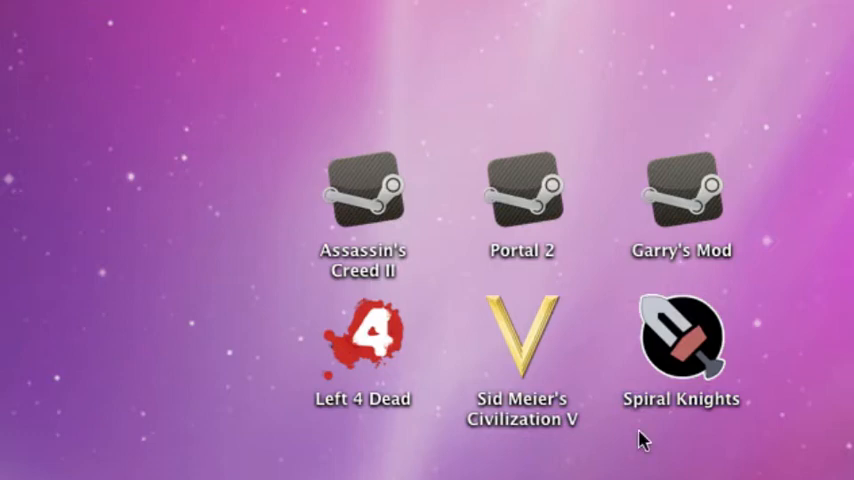
mouse_move(372, 138)
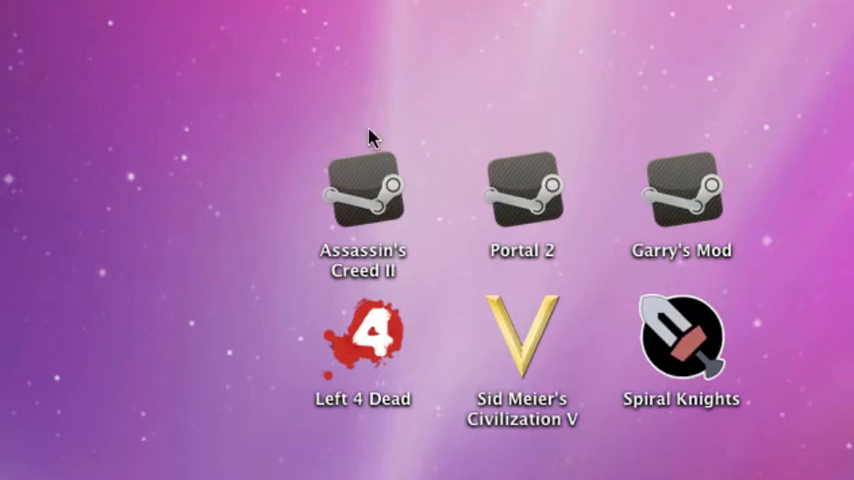
click(364, 188)
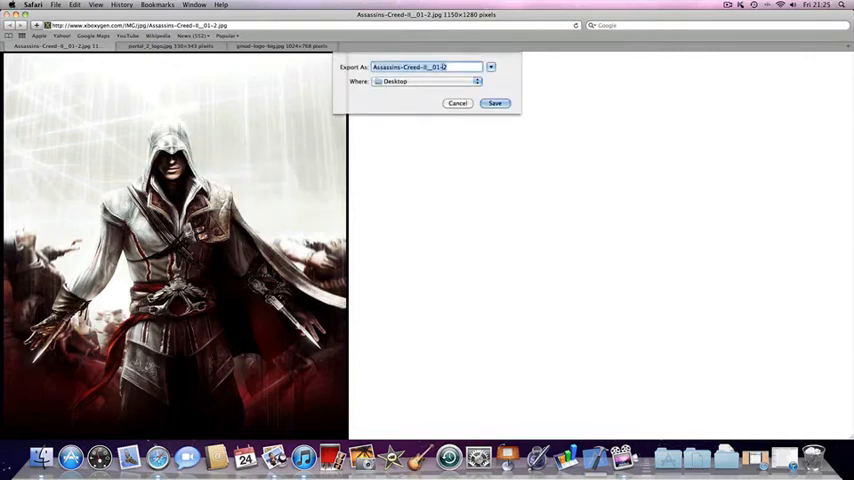
text(assassinscreed)
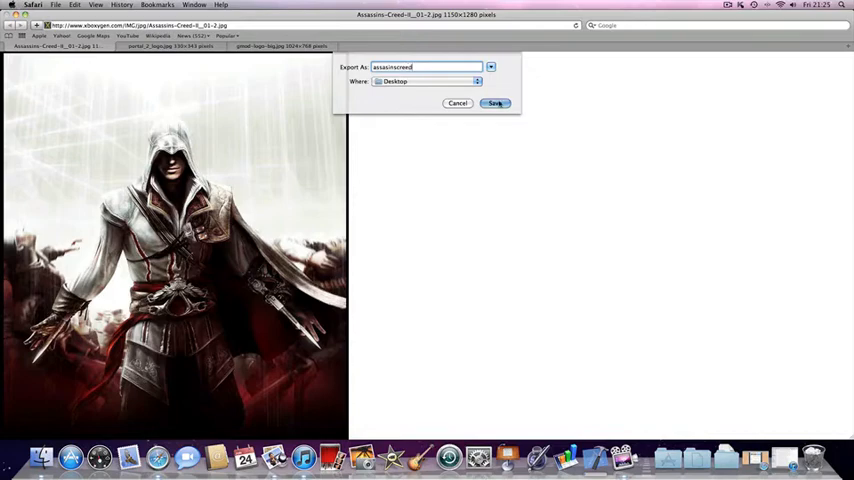
click(496, 104)
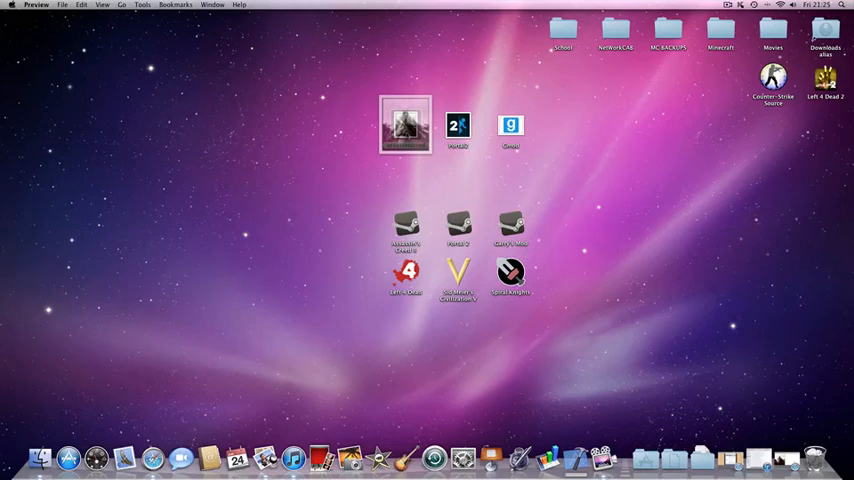
Step: View the saved artwork in Preview, copy it, and close the window
double_click(404, 124)
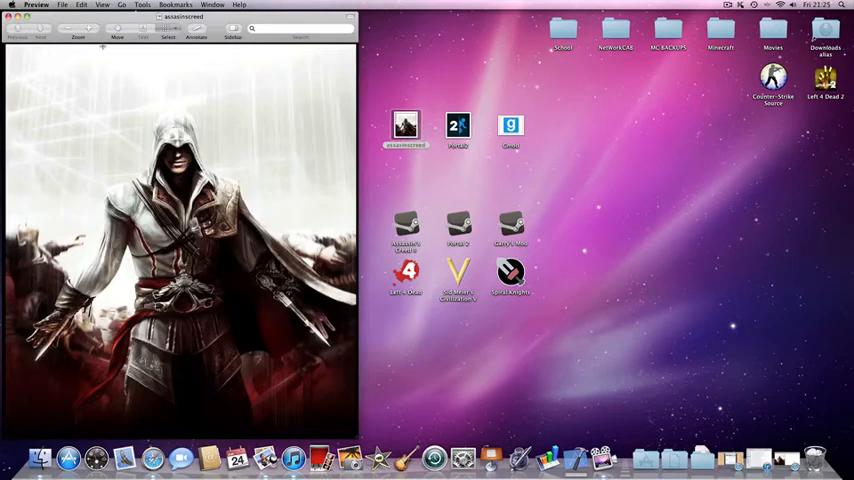
click(80, 4)
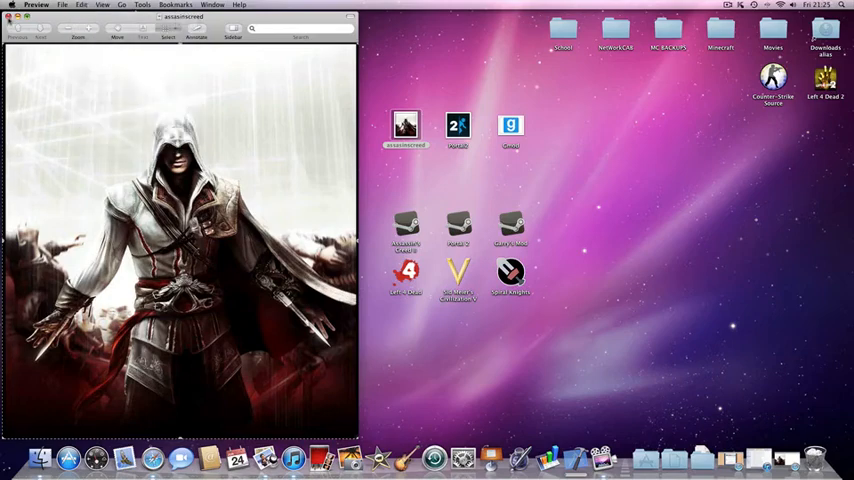
click(12, 18)
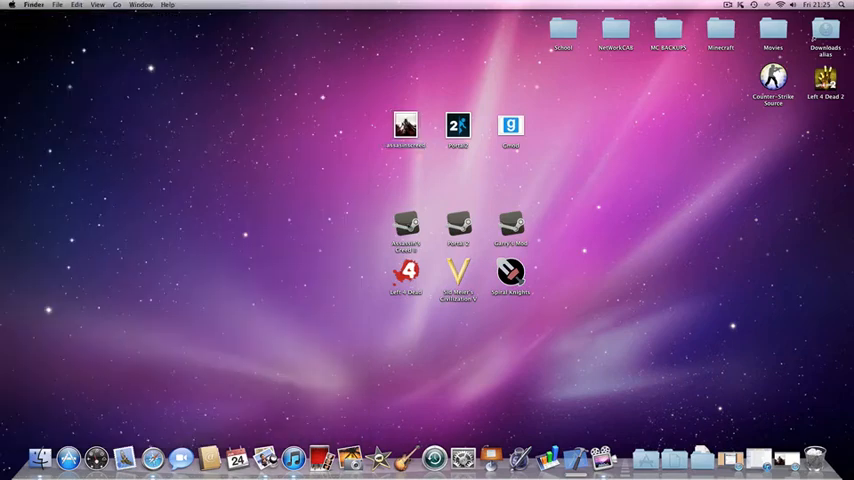
Step: Paste the artwork as the Assassin's Creed II shortcut's icon via its Get Info panel
click(404, 224)
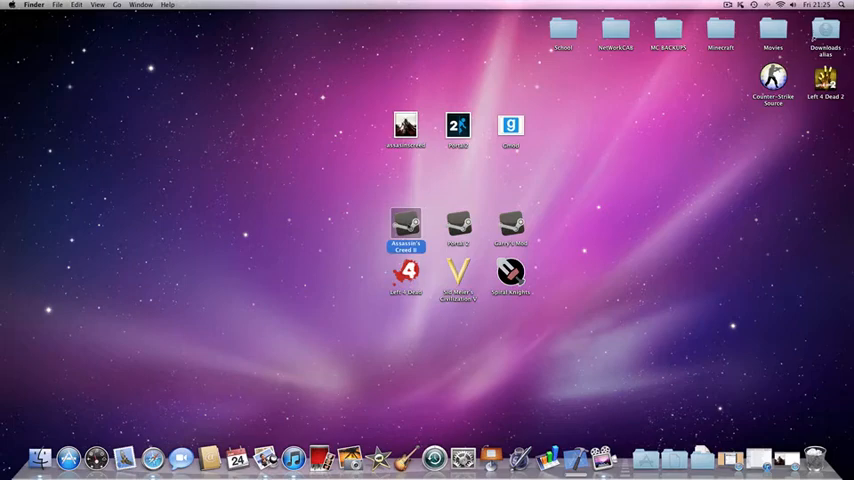
right_click(404, 222)
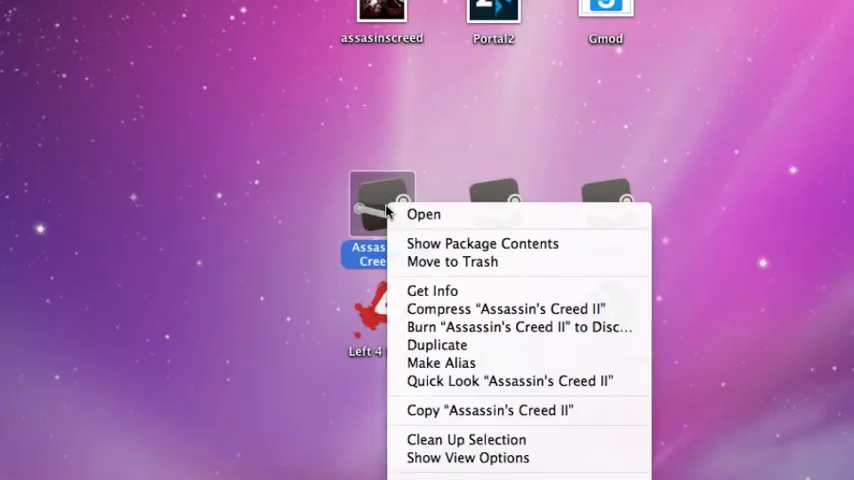
mouse_move(432, 290)
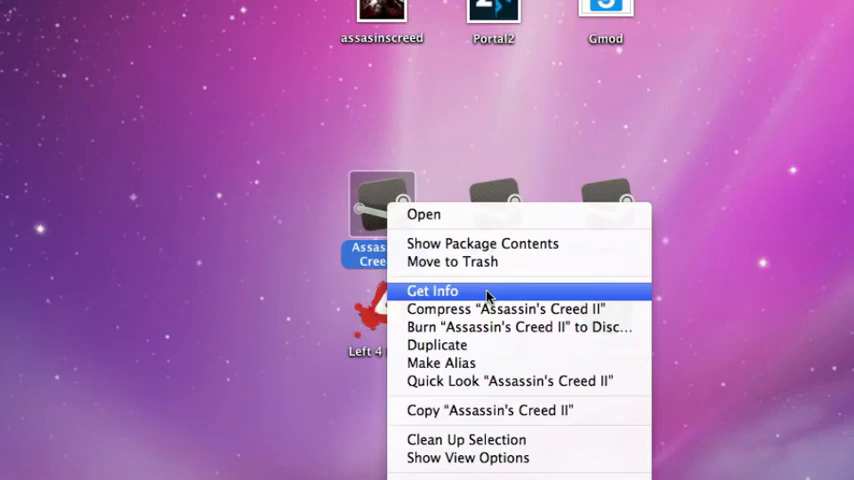
click(432, 292)
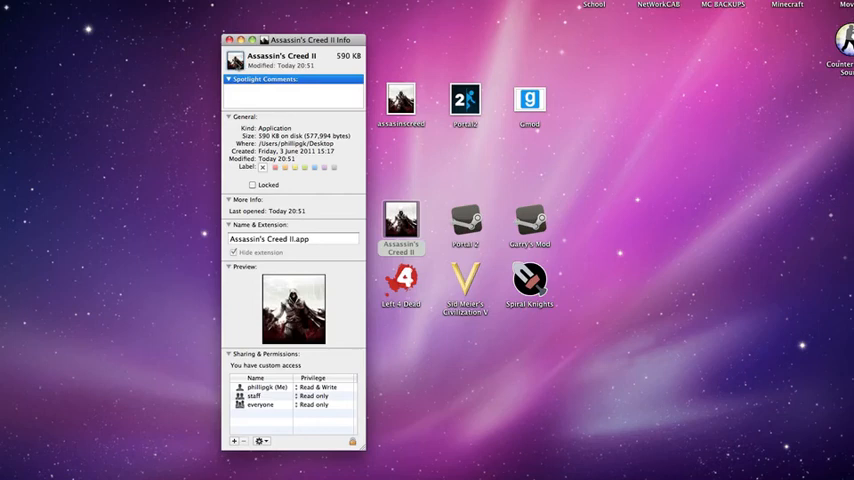
click(228, 40)
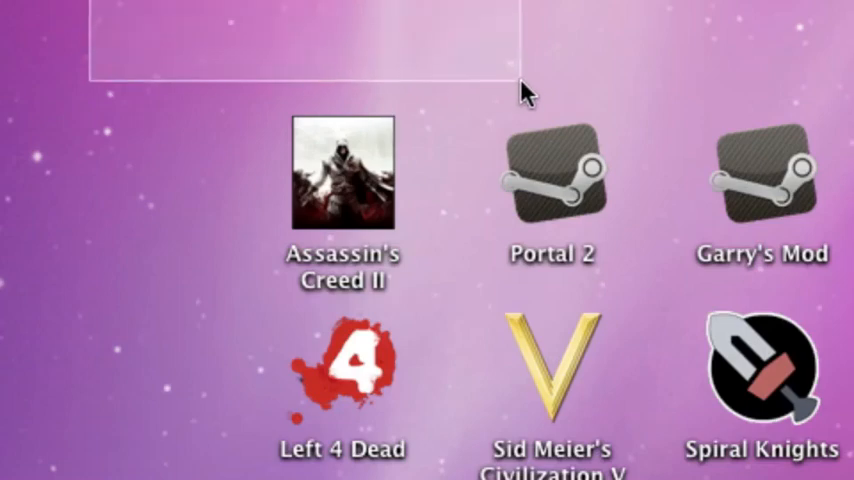
Step: Bring up the context menu for the saved artwork image file on the Desktop
right_click(342, 172)
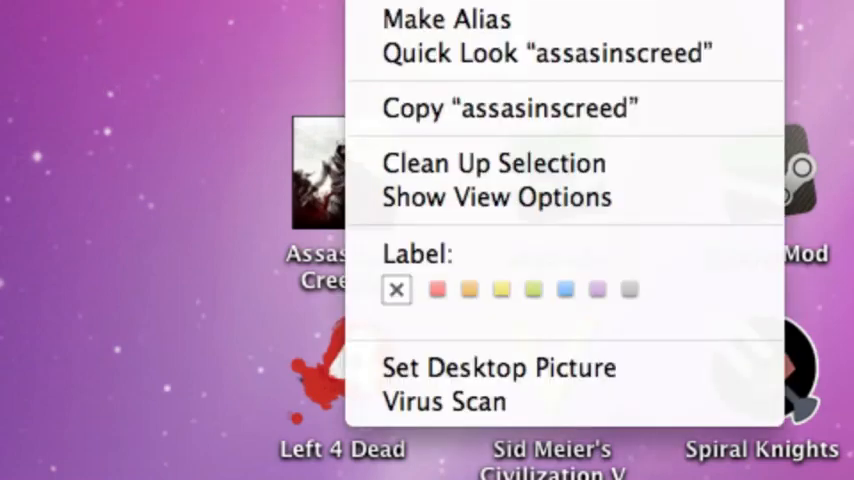